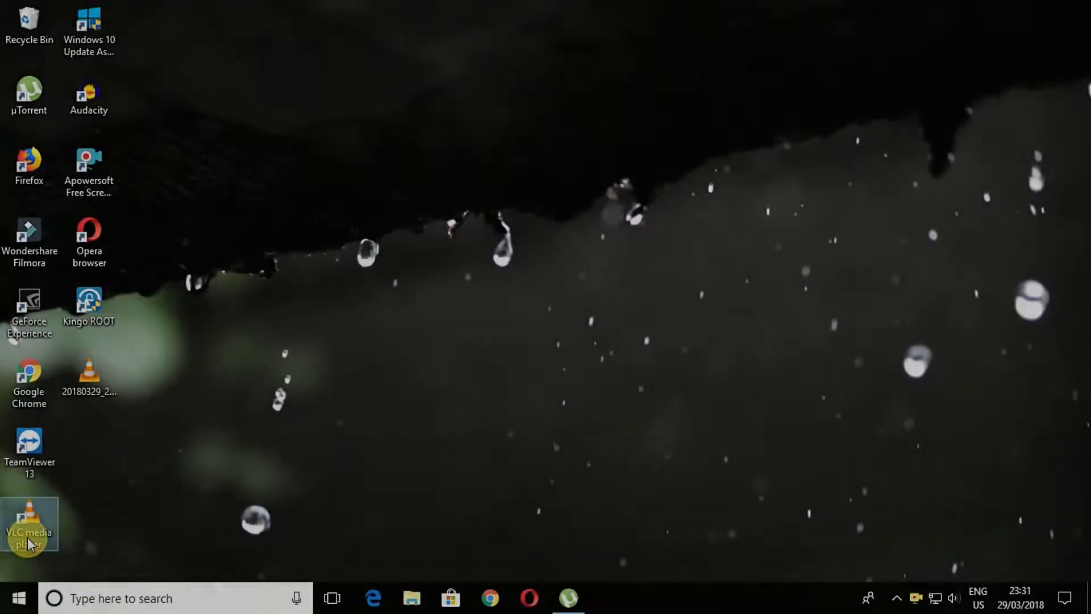
- Launch VLC media player from its desktop shortcut and show the Media menu
double_click(29, 521)
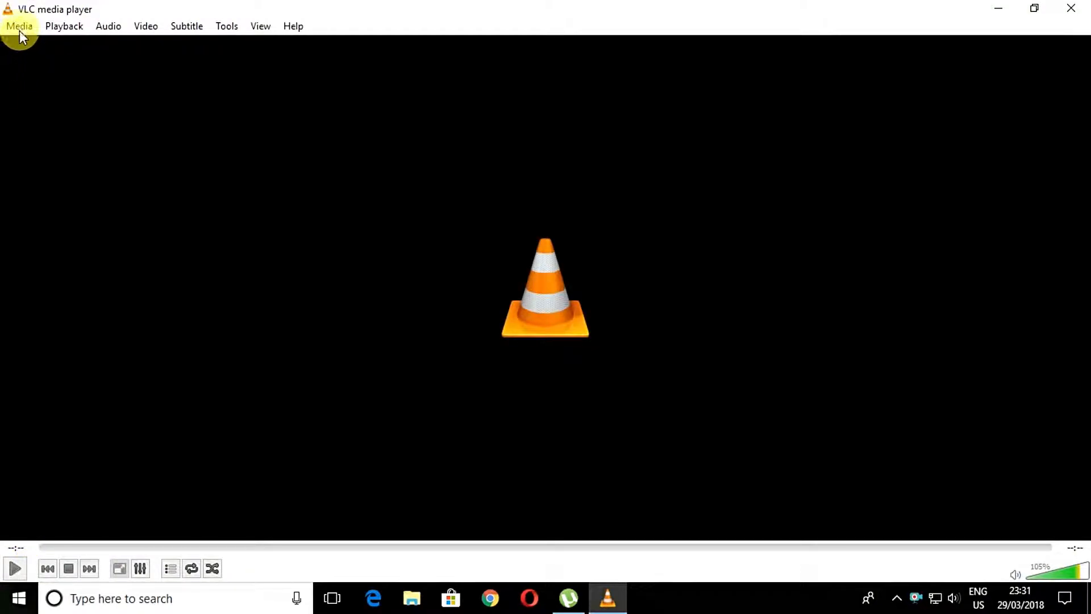
left_click(19, 26)
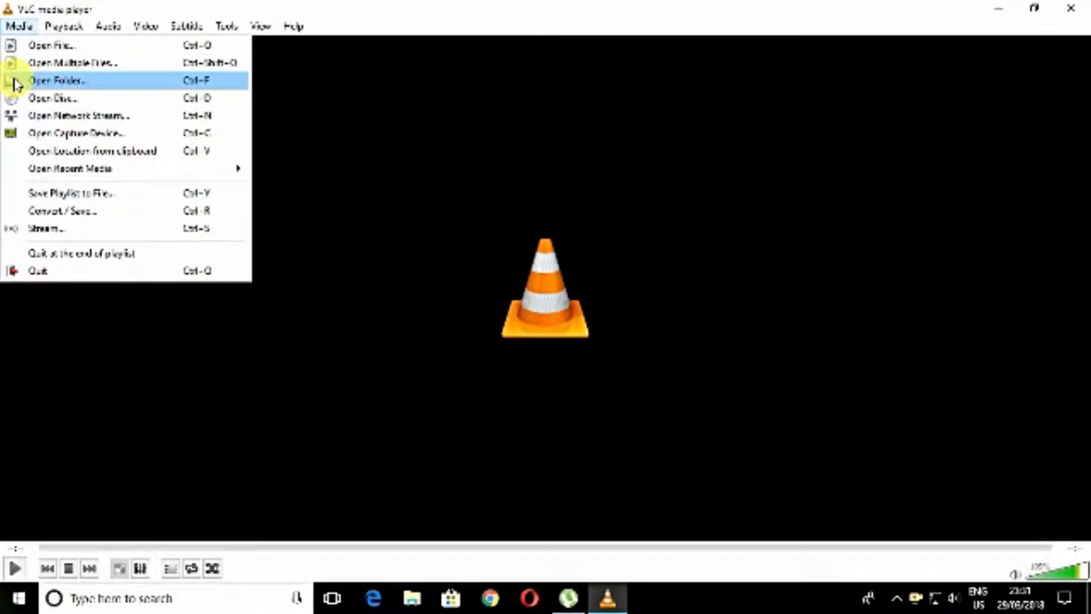
mouse_move(92, 152)
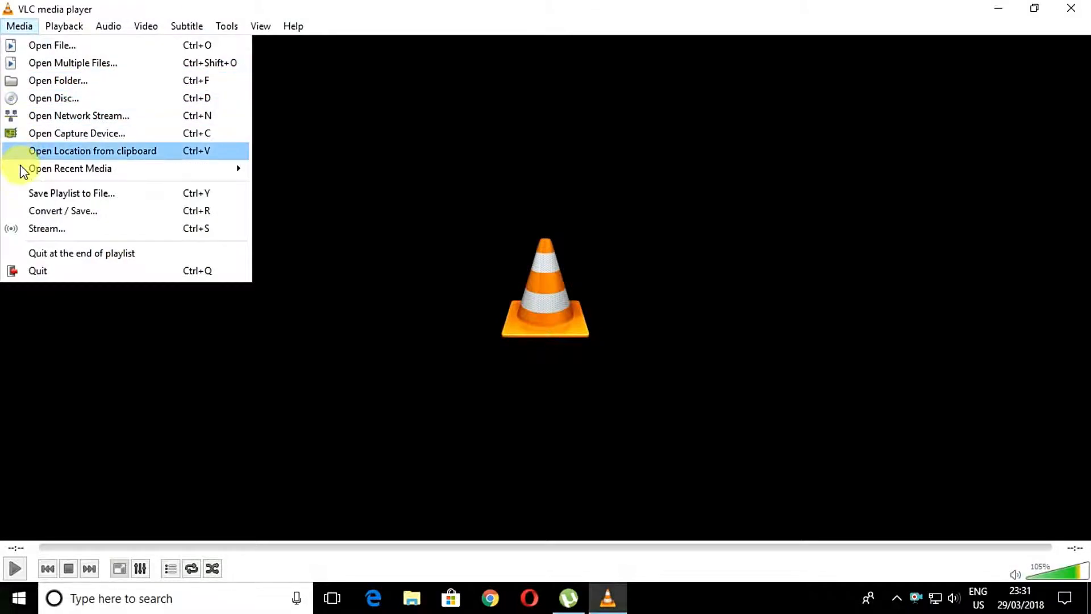
- Choose Desktop as the Capture Device source and continue to Convert / Save
left_click(53, 45)
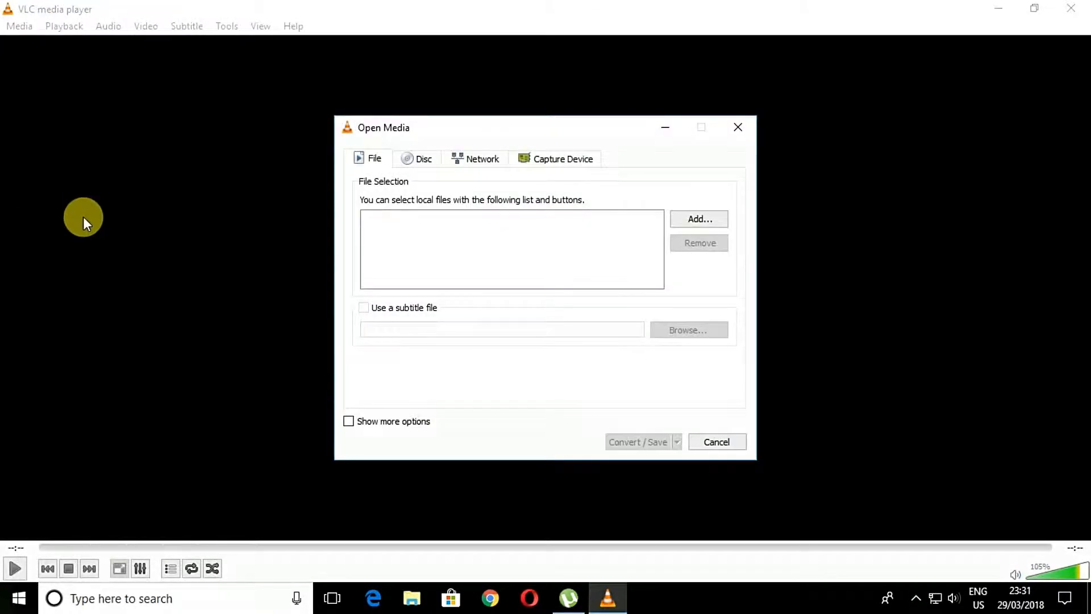
left_click(556, 159)
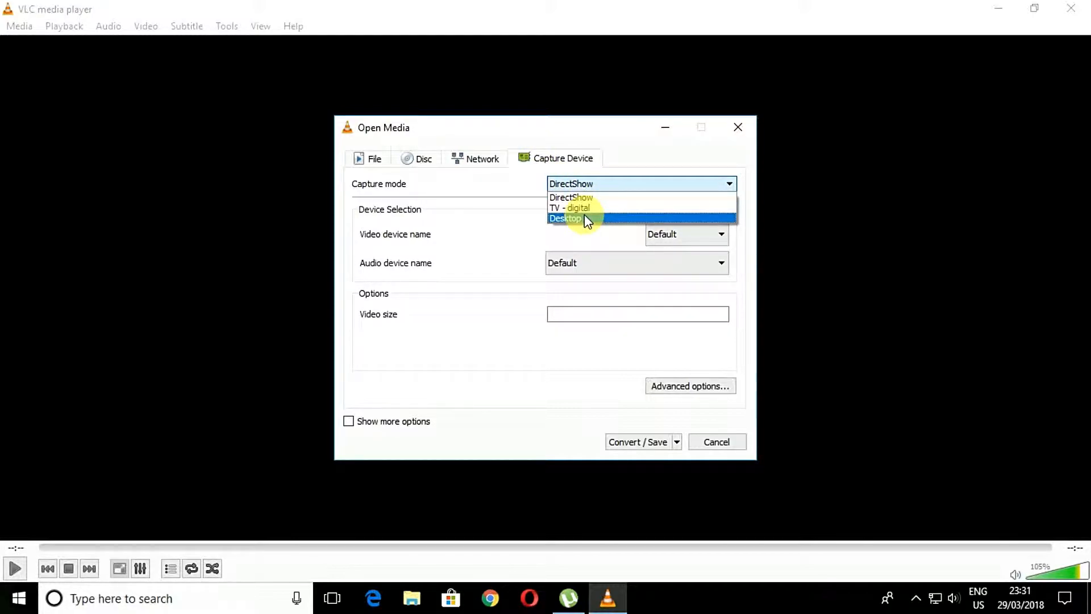
left_click(565, 218)
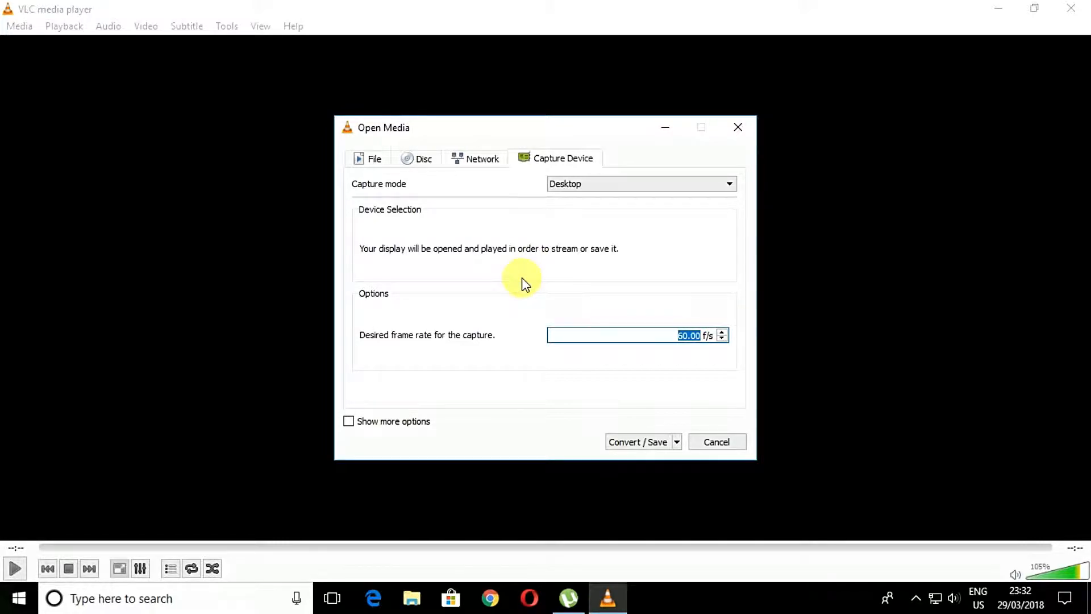
left_click(637, 441)
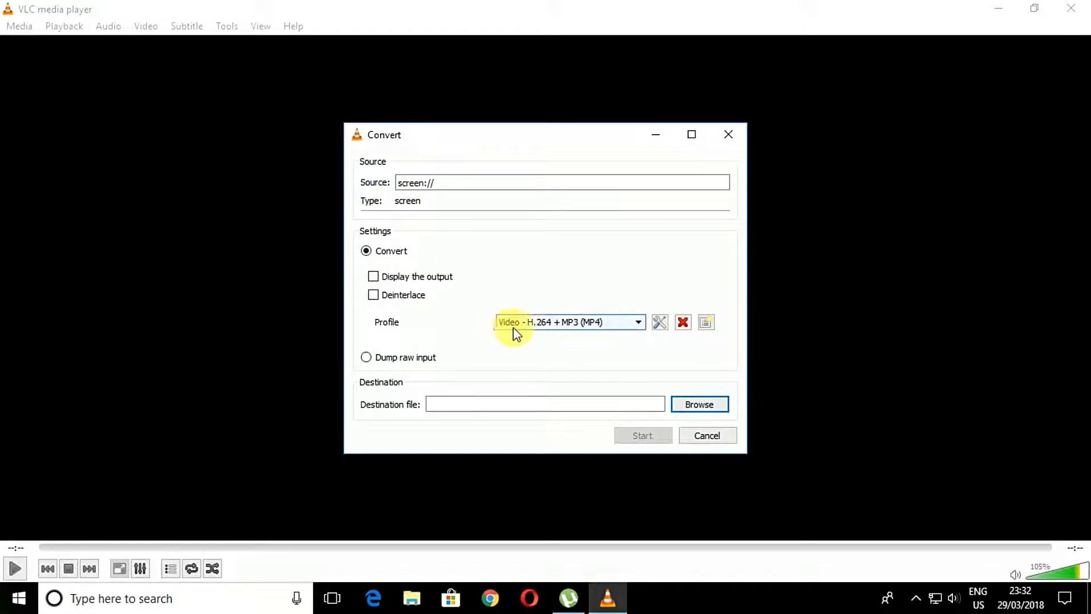
- Keep the Video - H.264 + MP3 (MP4) profile and browse for a destination file
left_click(567, 322)
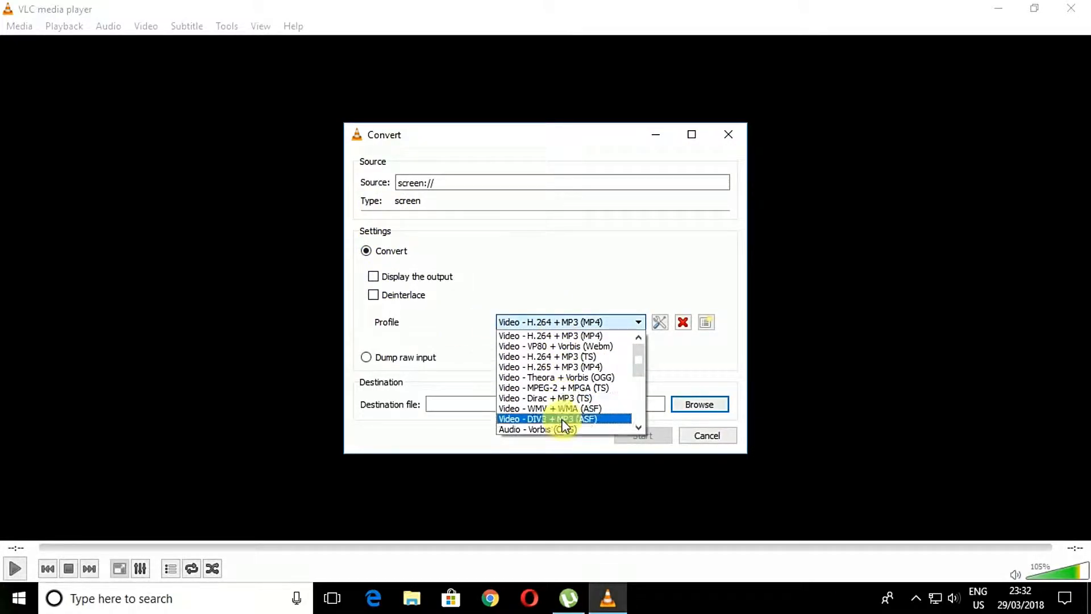
left_click(551, 335)
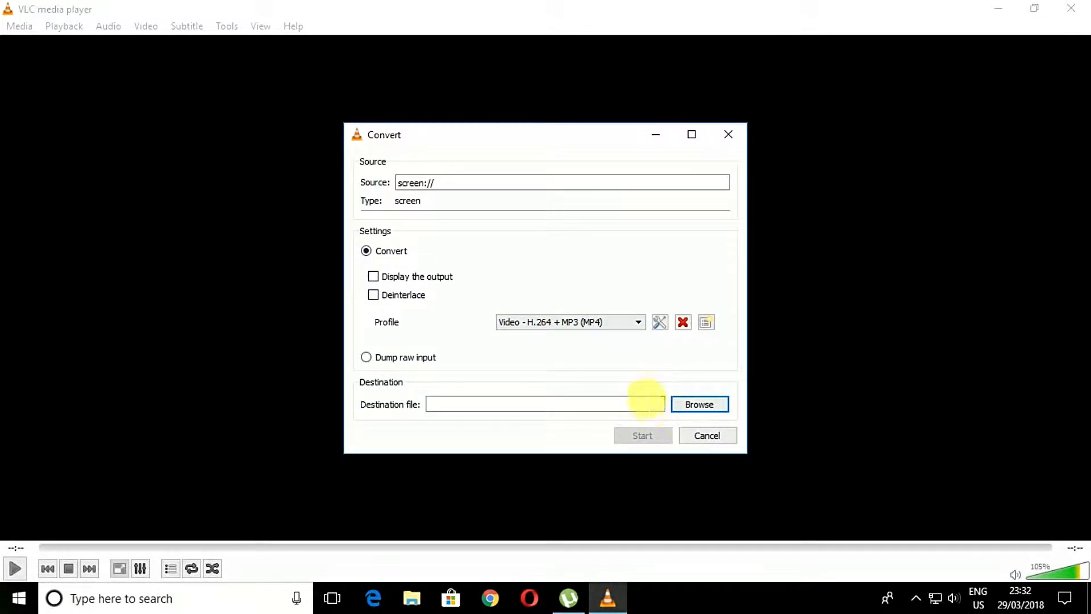
left_click(700, 404)
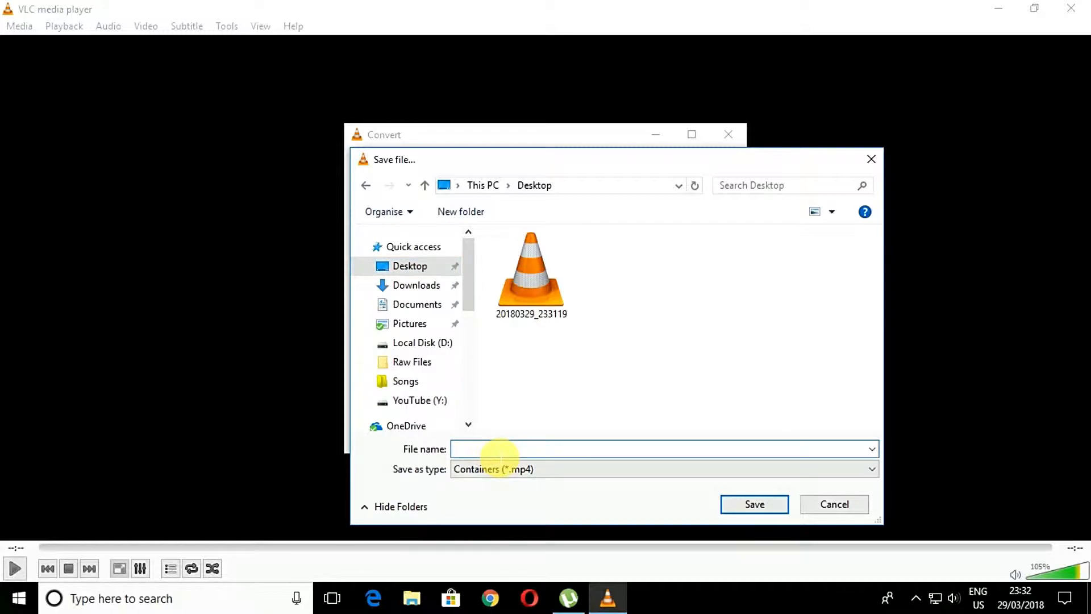
- Name the destination file 12 on the Desktop with Containers (*.mp4) as the type
type("12")
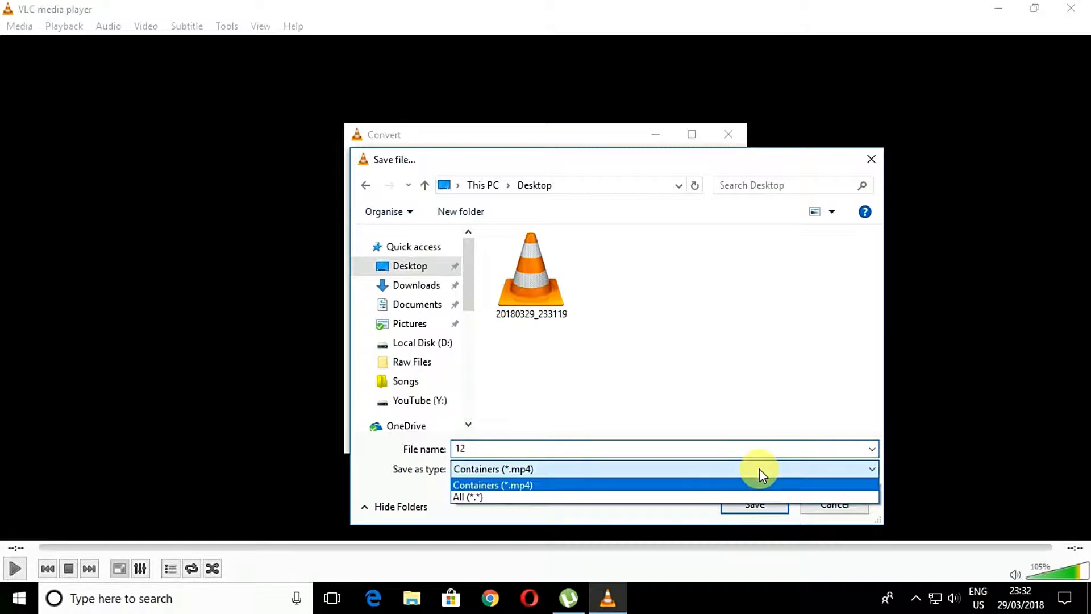
left_click(754, 504)
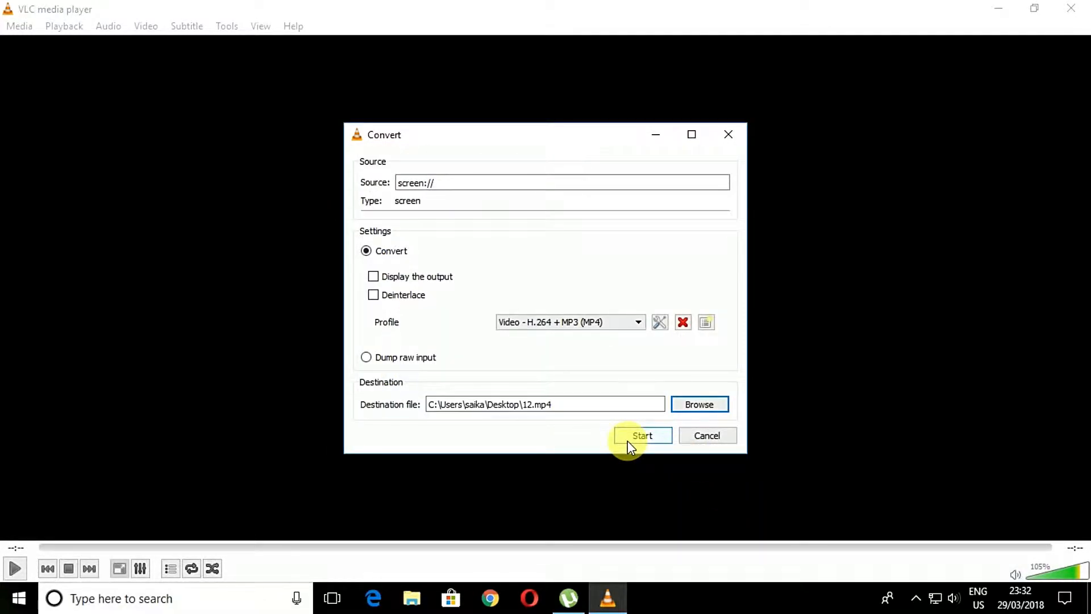
- Start streaming the desktop capture into 12.mp4
left_click(642, 435)
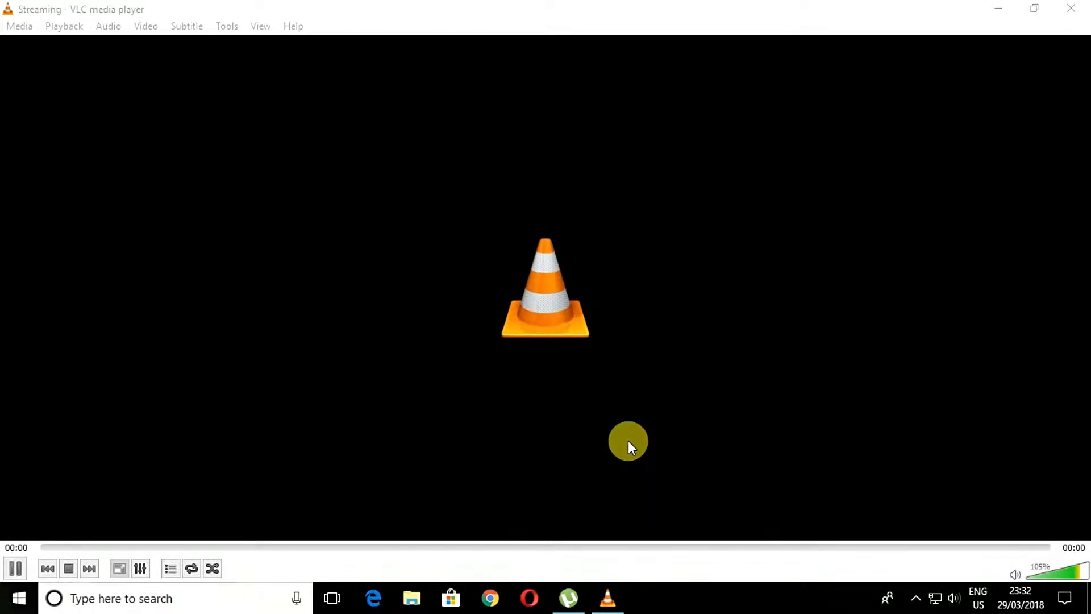
mouse_move(625, 440)
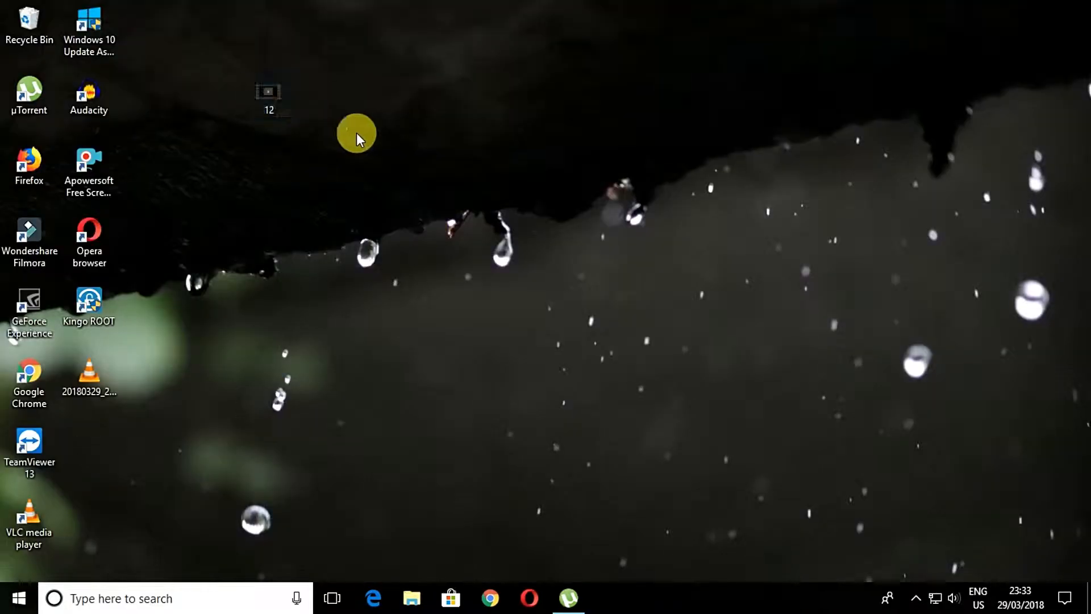
- Play the recorded 12.mp4 from the desktop and seek to about 00:24 of 00:34
double_click(269, 91)
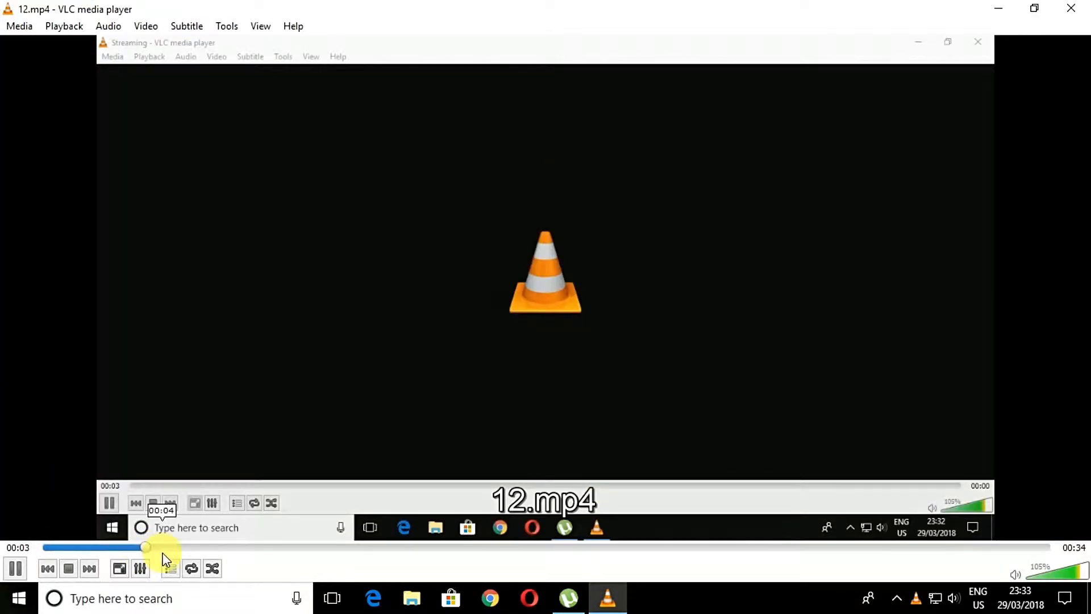
left_click_drag(144, 547, 772, 547)
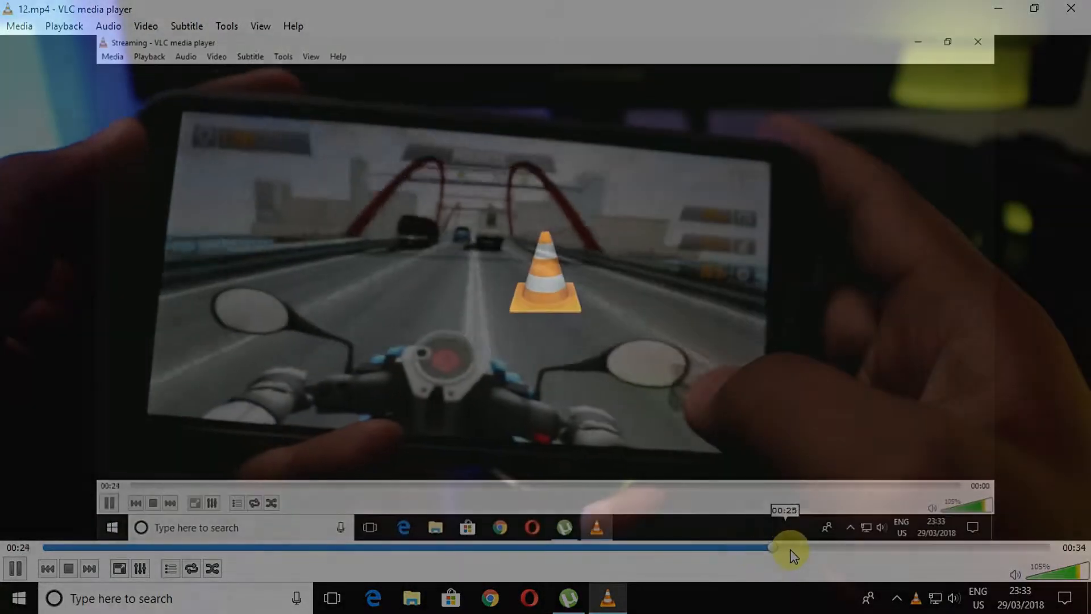